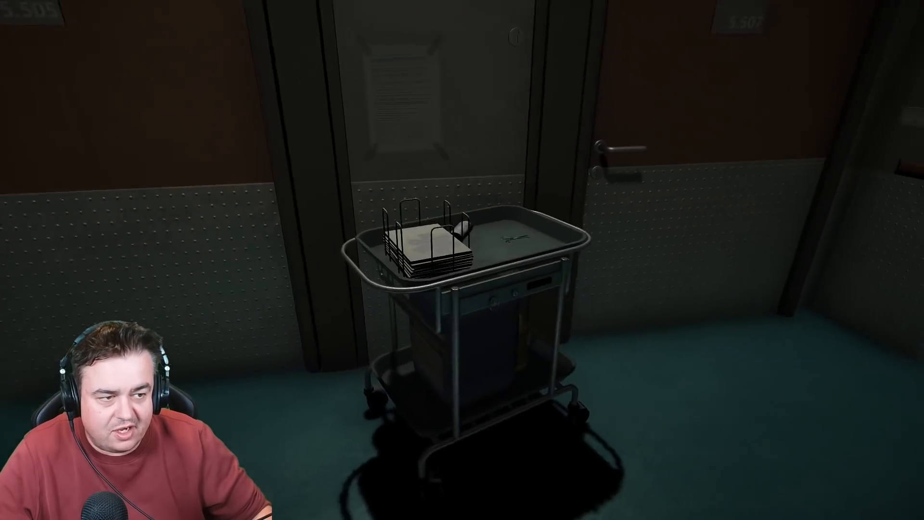
mouse_move(462, 260)
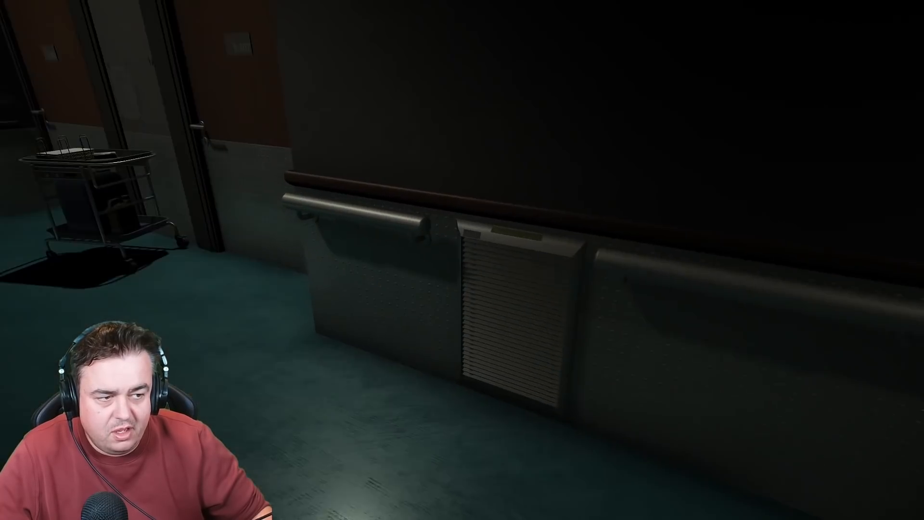
mouse_move(462, 260)
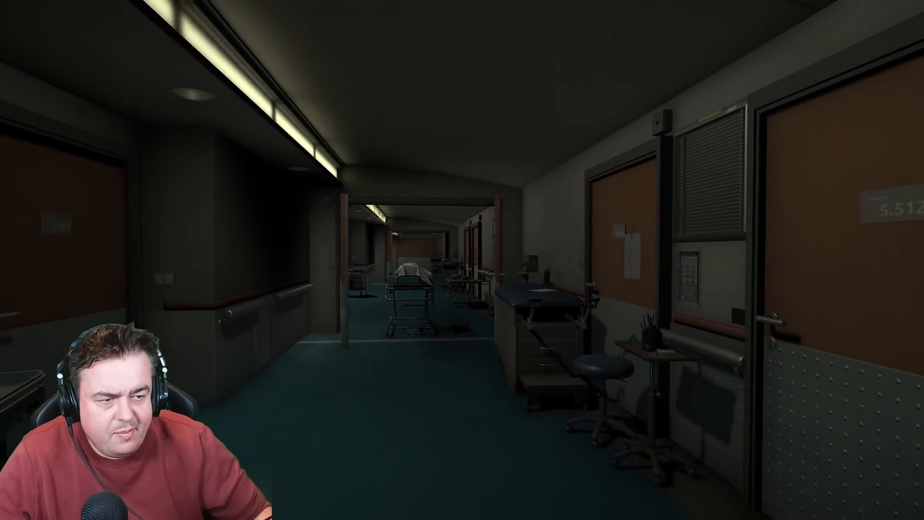
Walk past the examination table into the decayed corridor with the dark figure on a gurney.
key(w)
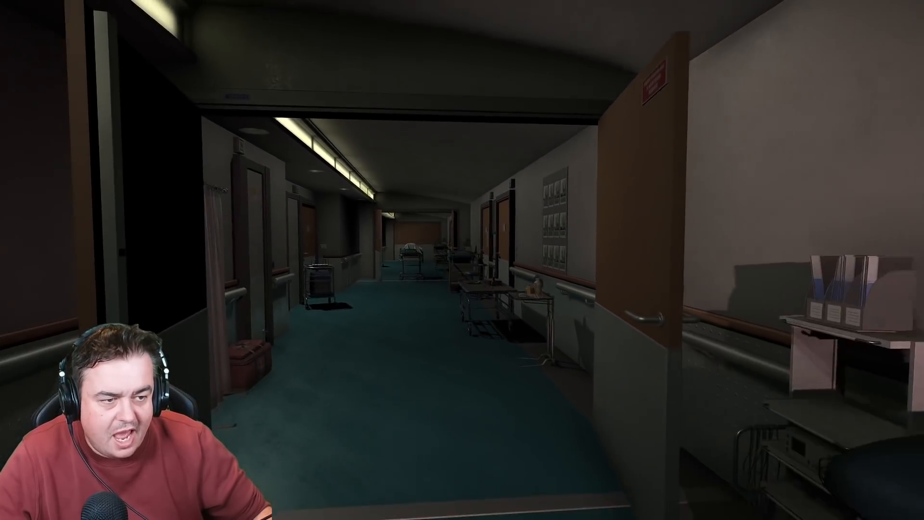
mouse_move(462, 259)
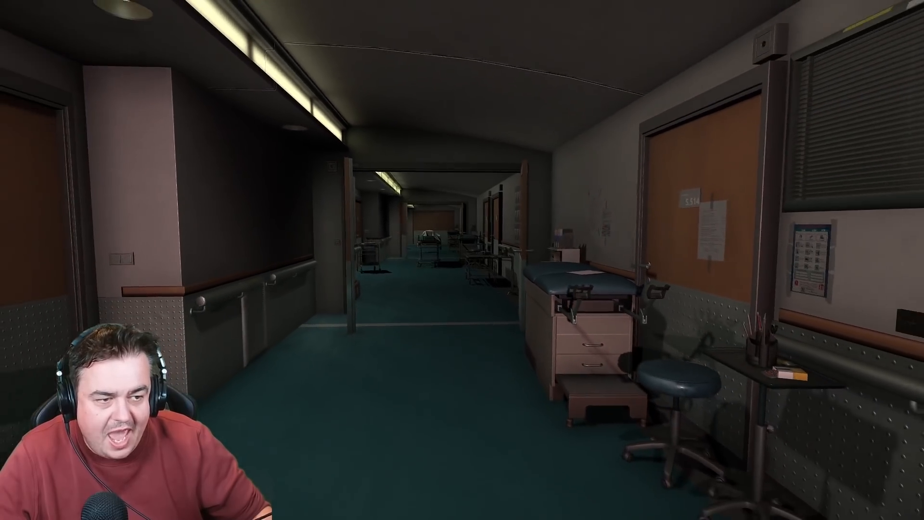
mouse_move(462, 260)
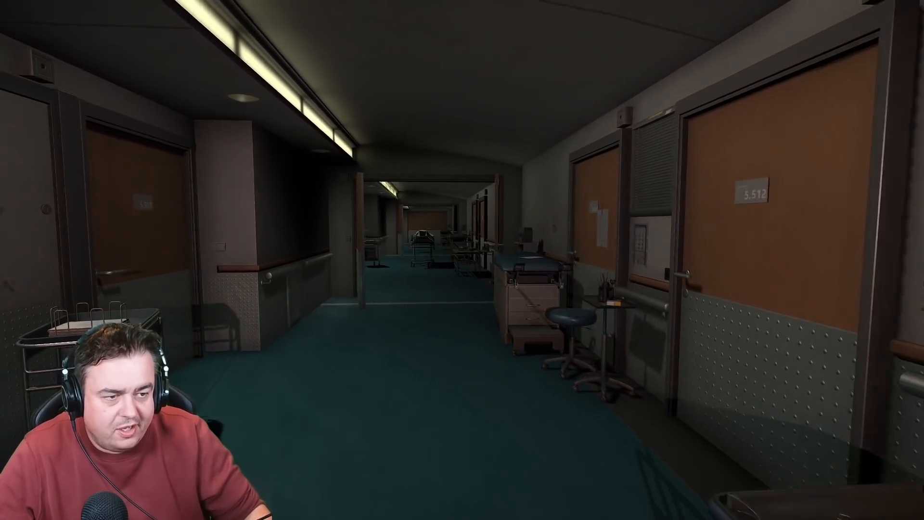
mouse_move(462, 260)
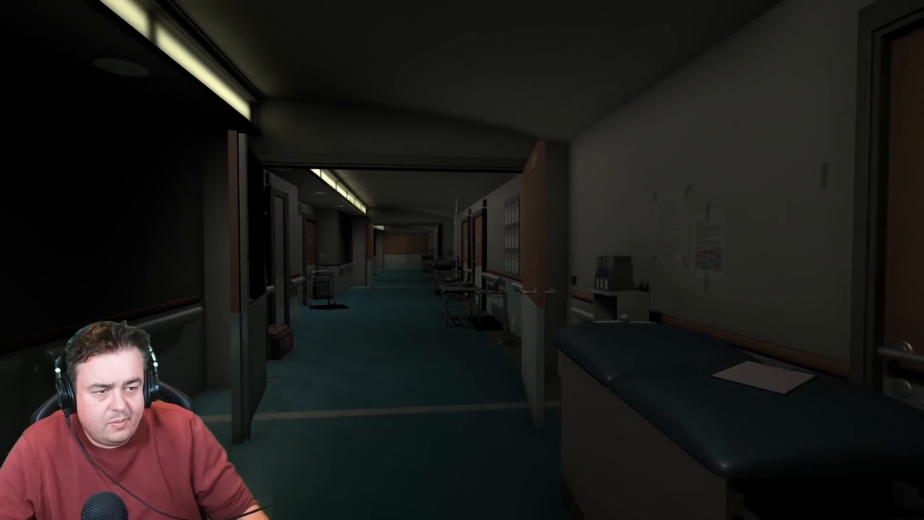
mouse_move(462, 260)
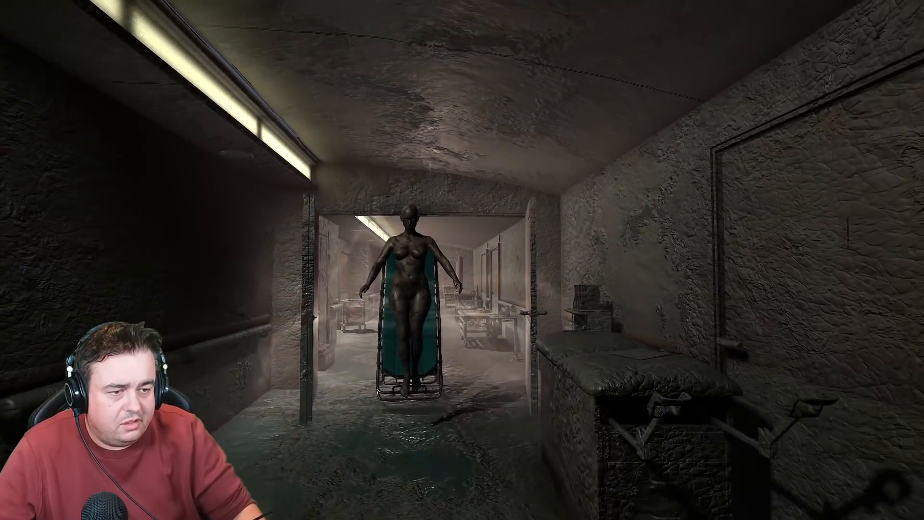
mouse_move(462, 260)
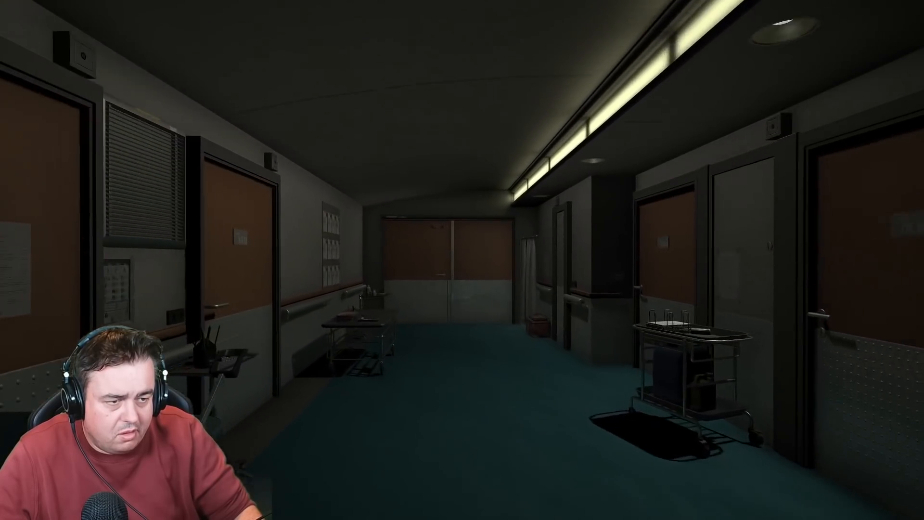
mouse_move(462, 260)
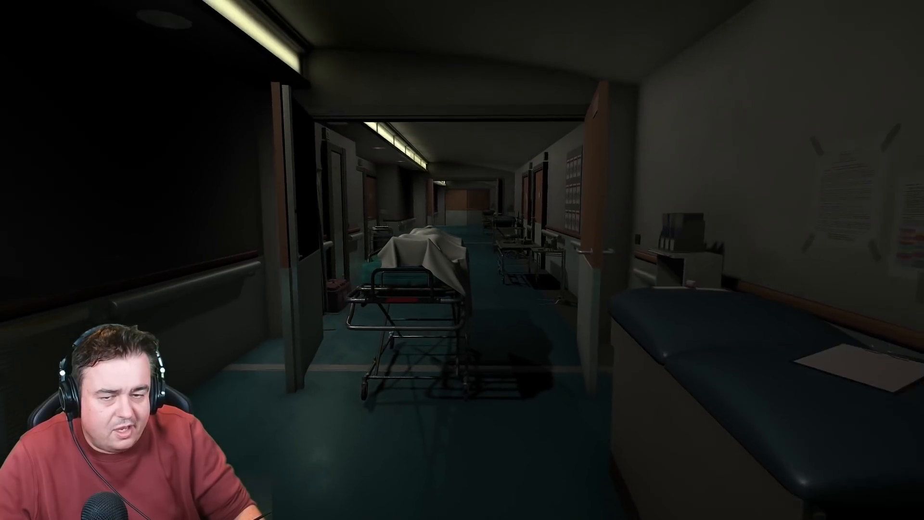